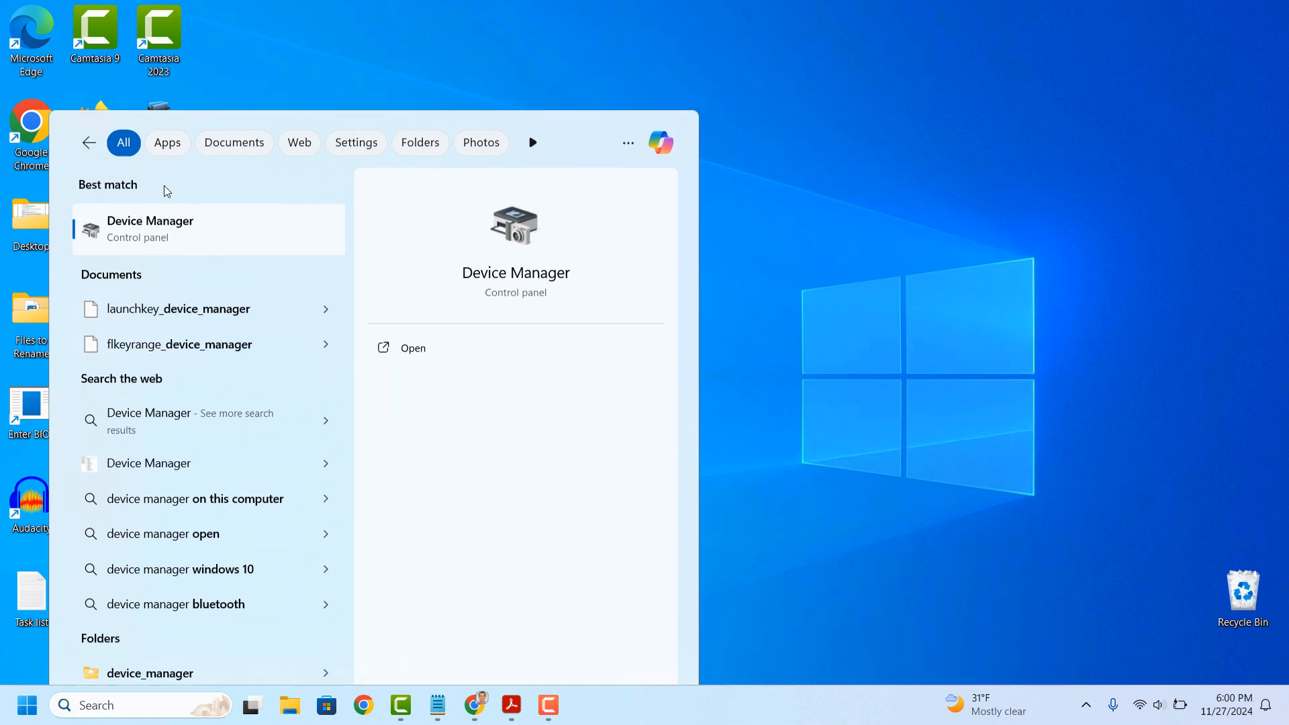
Step: Launch Device Manager from Start search and enable View > Show hidden devices
click(413, 348)
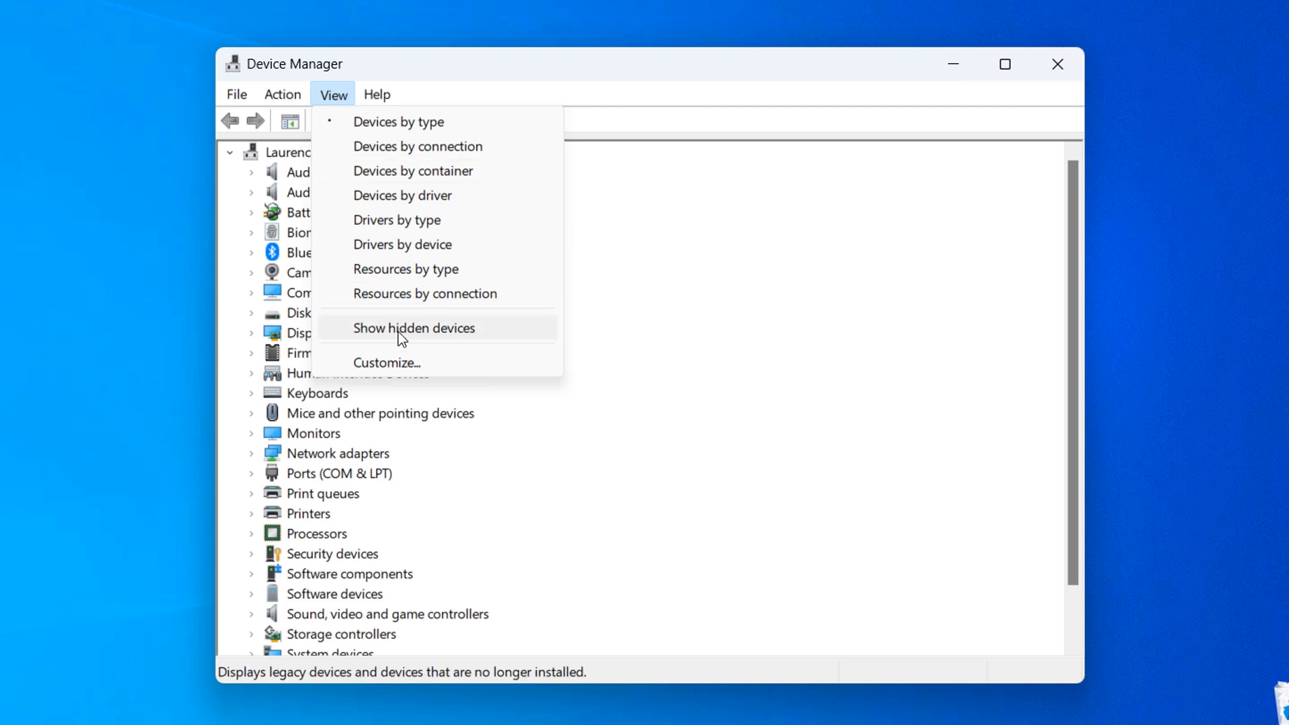
click(414, 328)
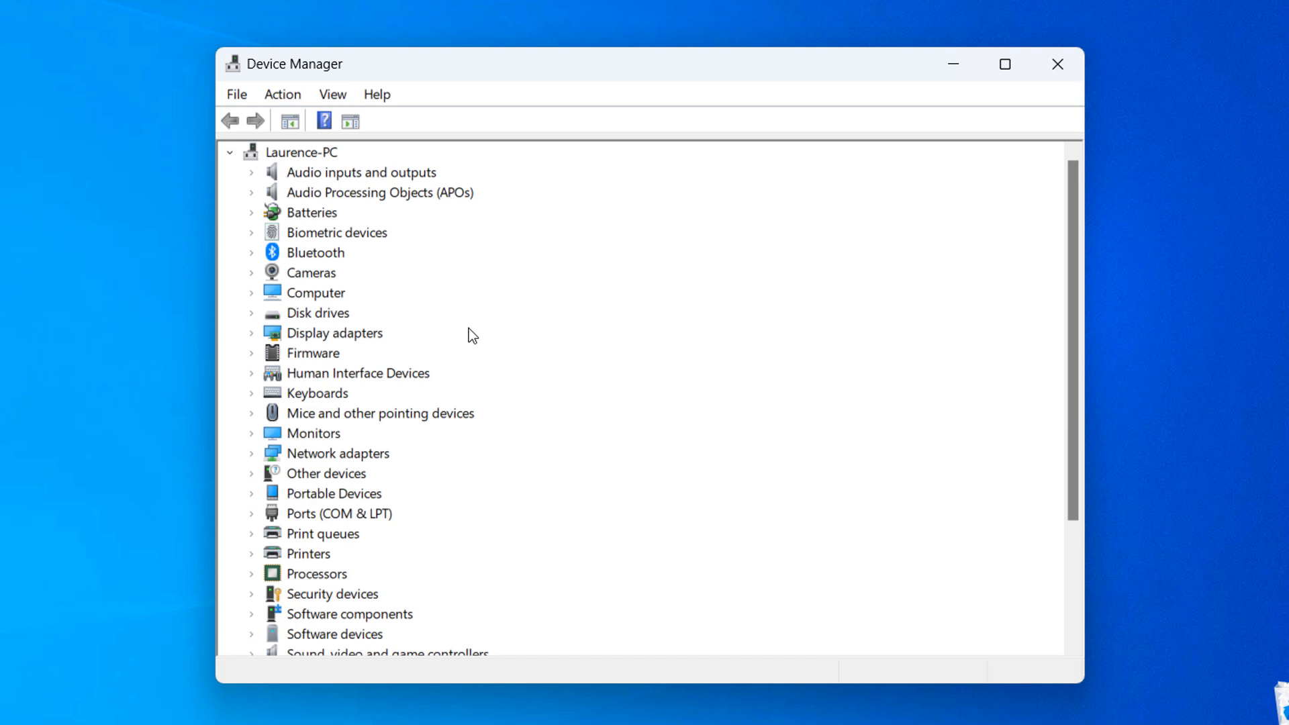
mouse_move(270, 262)
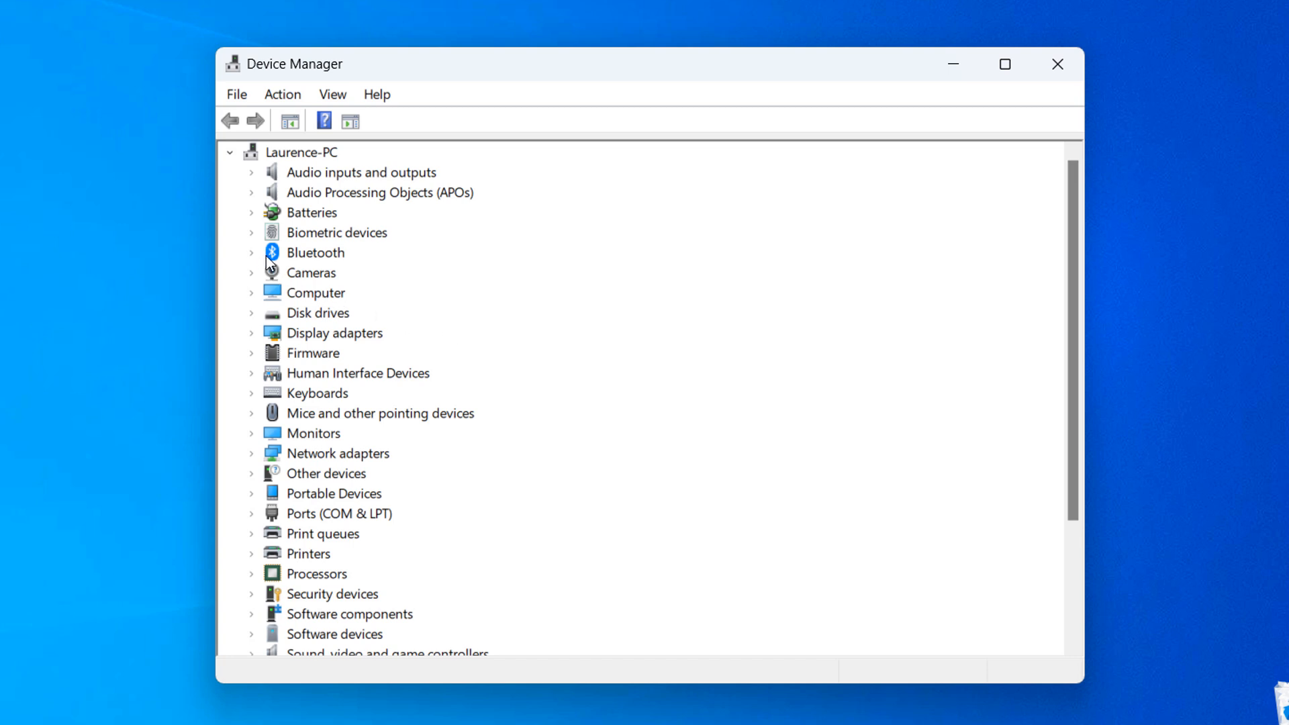
Step: Uninstall Bluetooth Device (RFCOMM Protocol TDI) from the Bluetooth category and confirm
click(251, 253)
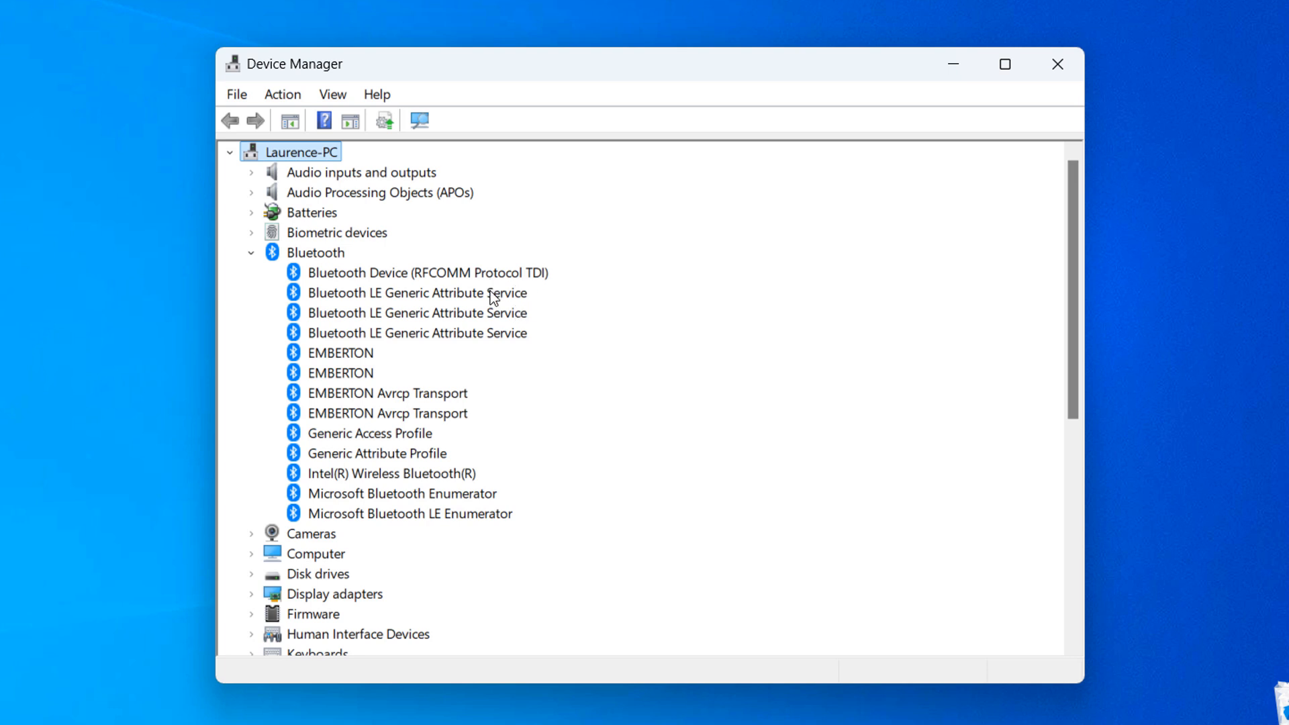
click(428, 273)
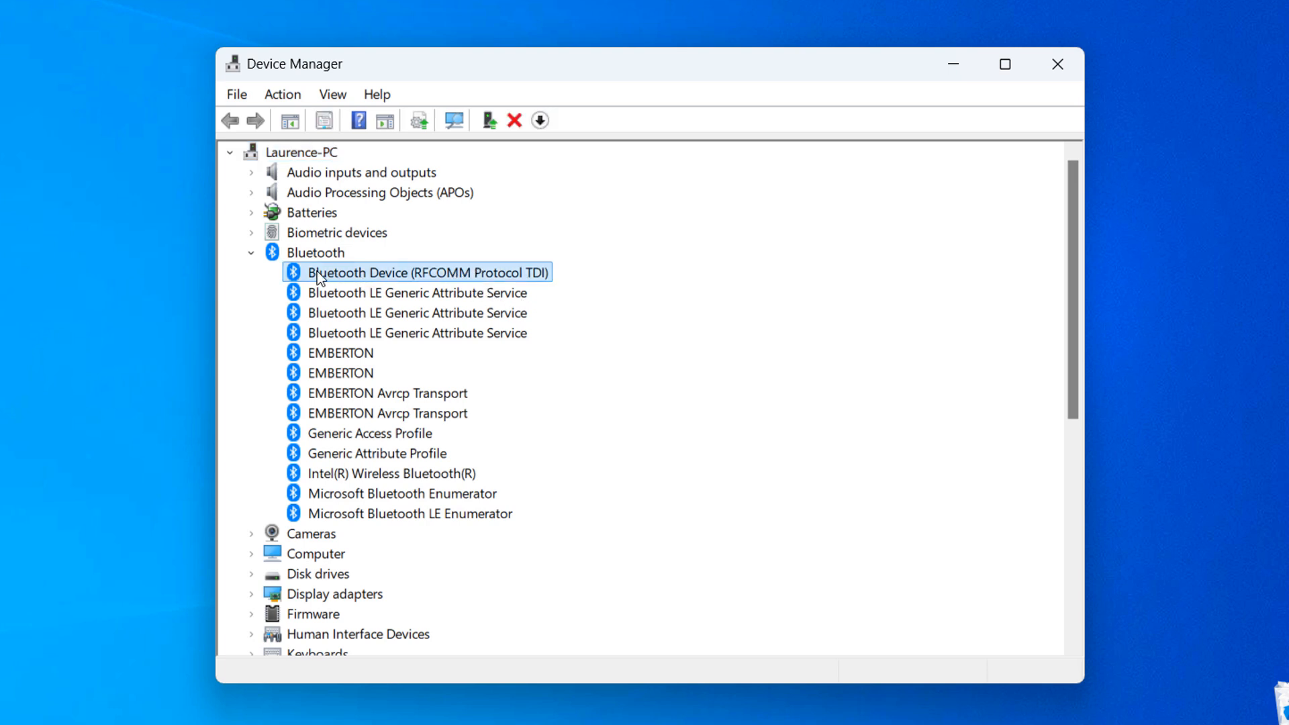
mouse_move(453, 279)
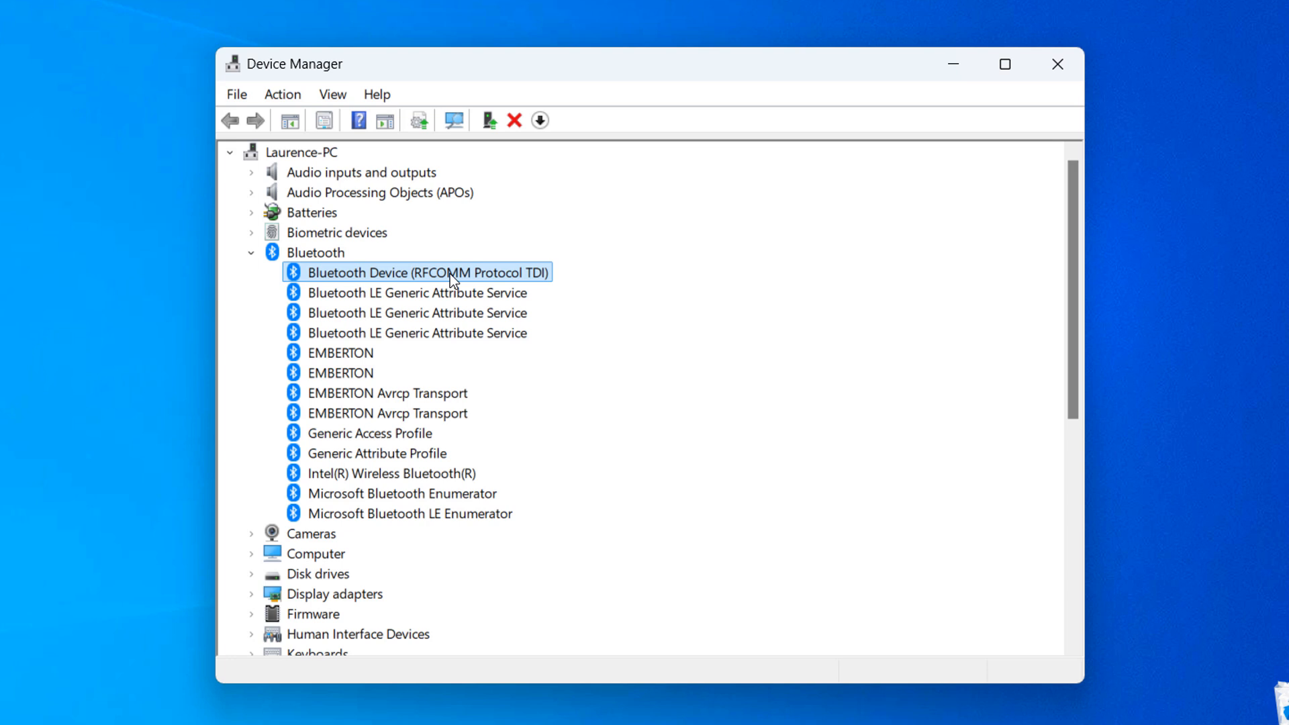
right_click(424, 272)
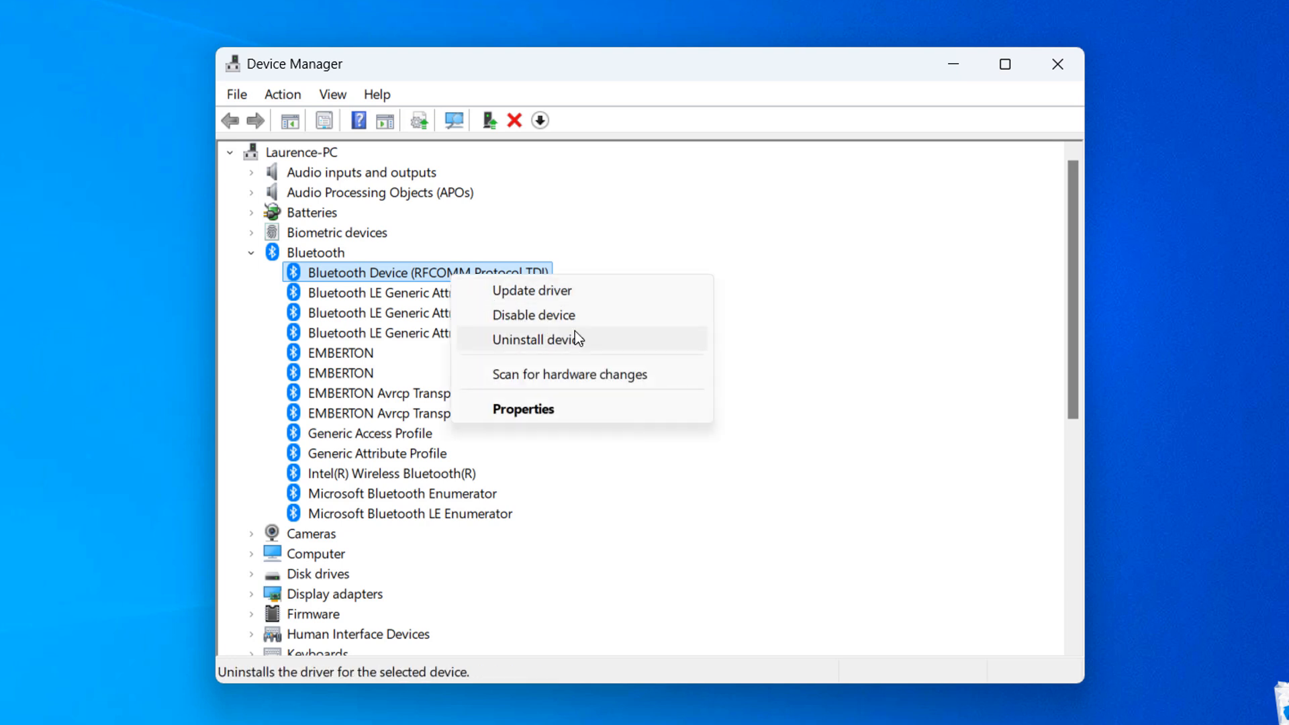
click(536, 339)
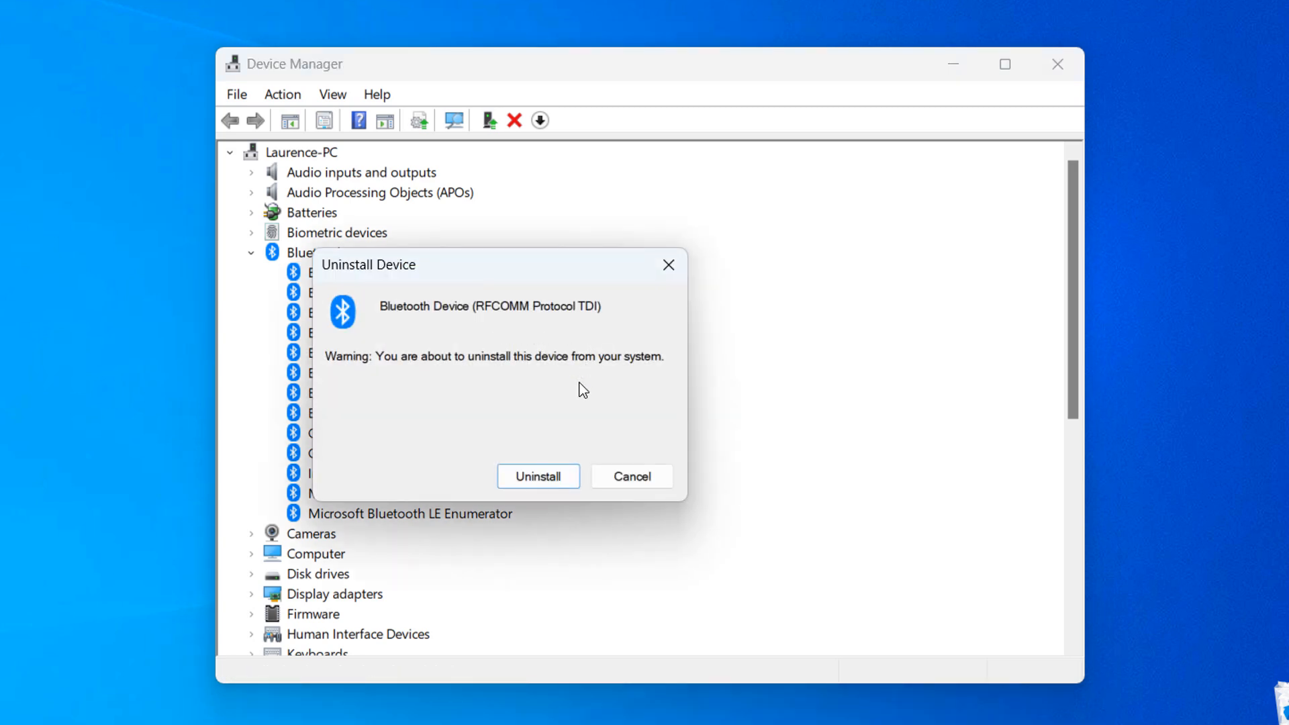
click(631, 475)
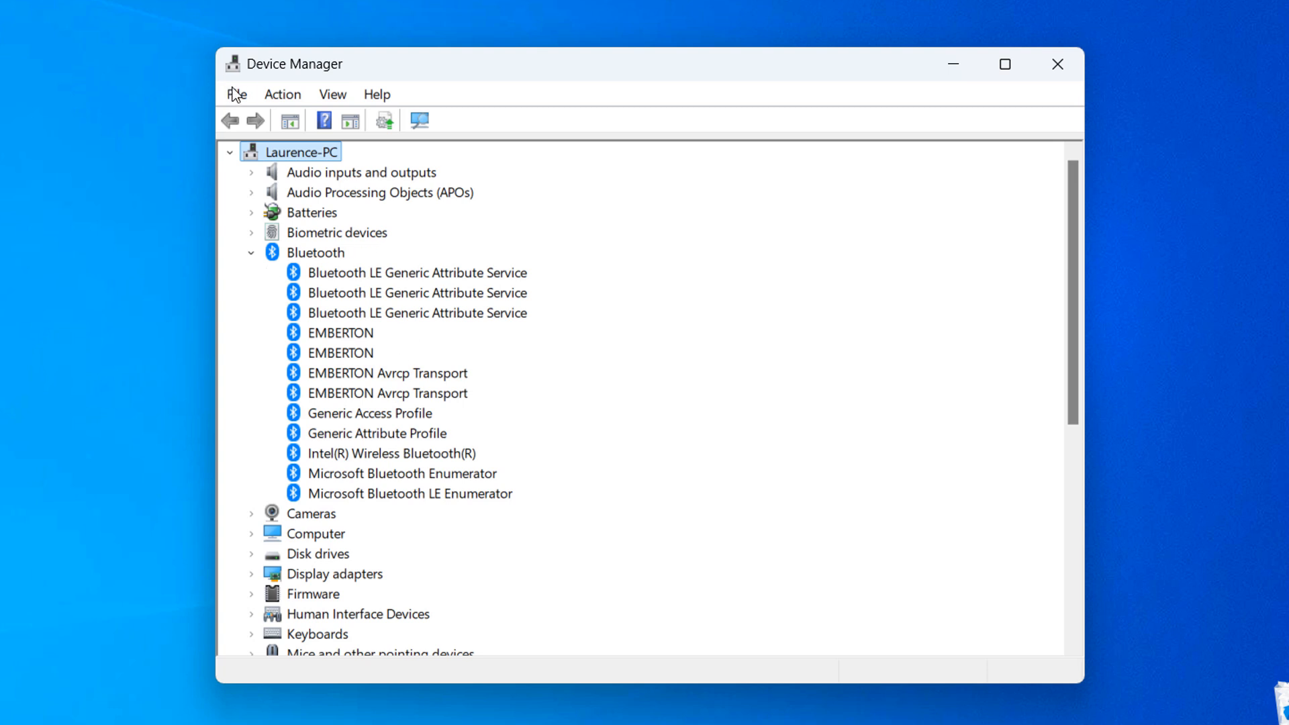
Step: Run Action > Scan for hardware changes to rescan the devices
click(282, 94)
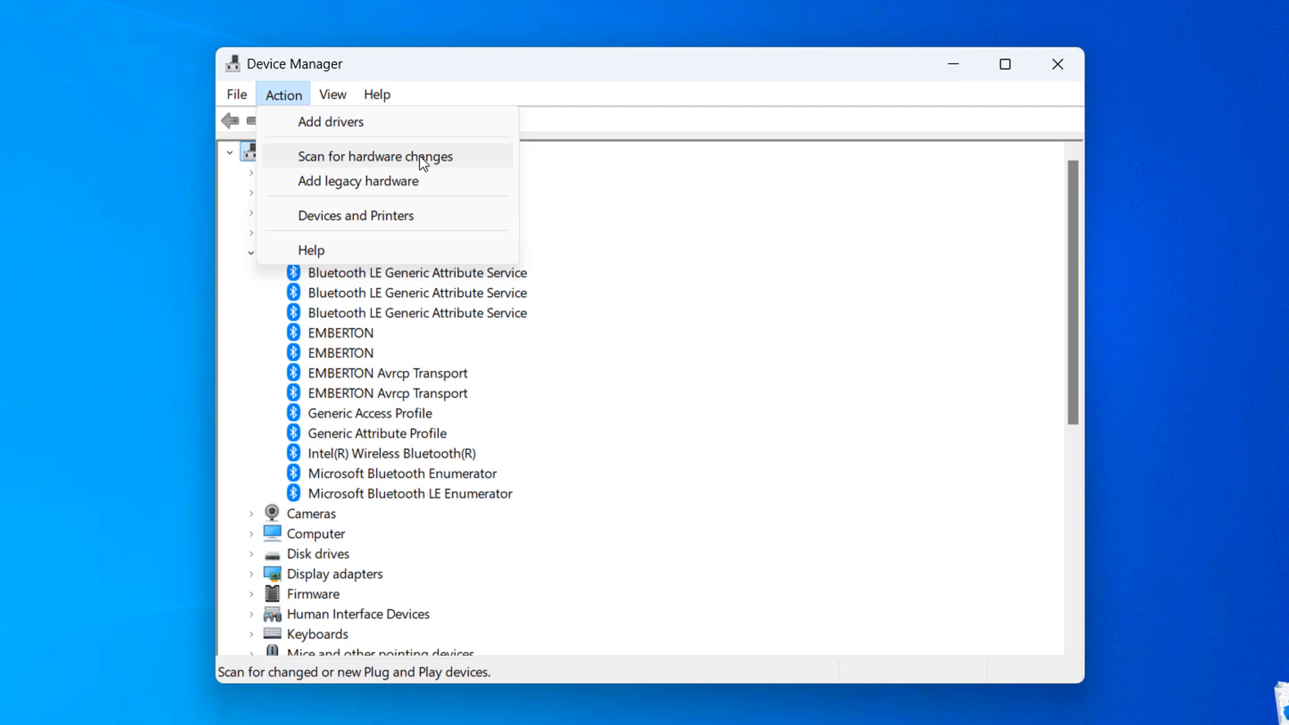
click(375, 156)
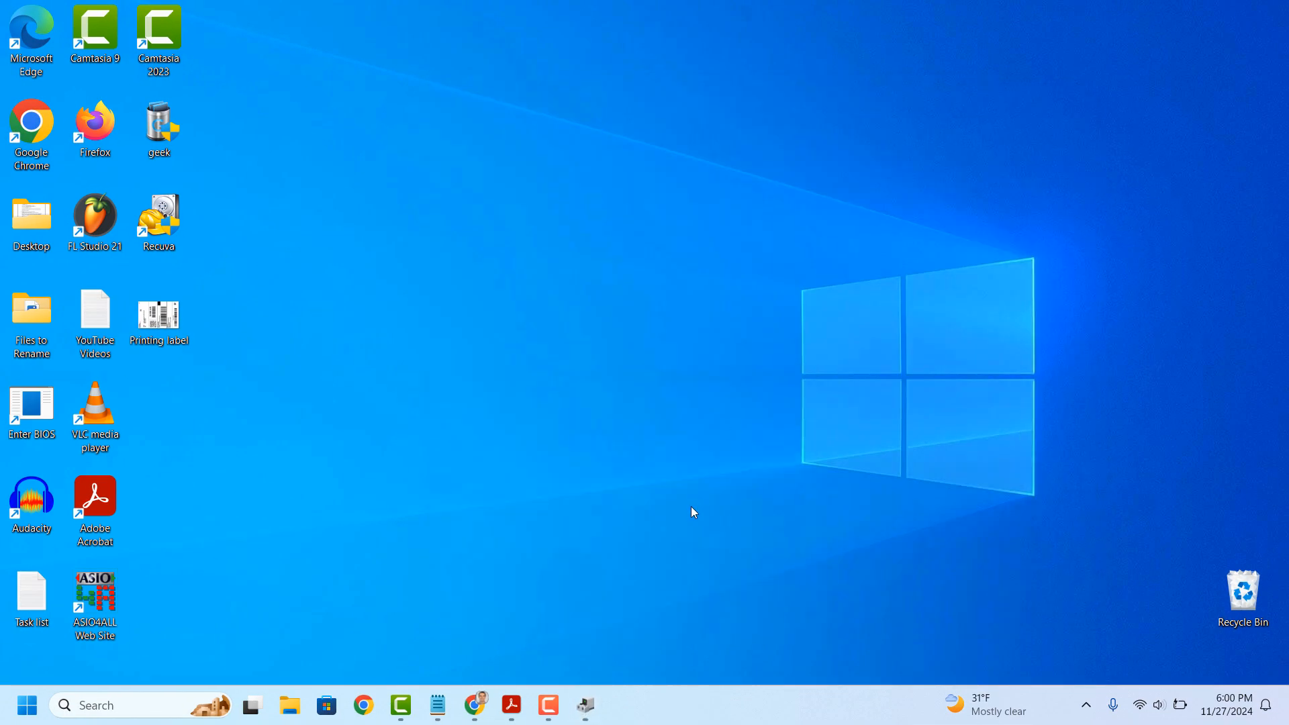
Step: In a new Chrome window, search 'intel bluetooth driver' and reach Intel's Wireless Bluetooth Drivers page
right_click(475, 706)
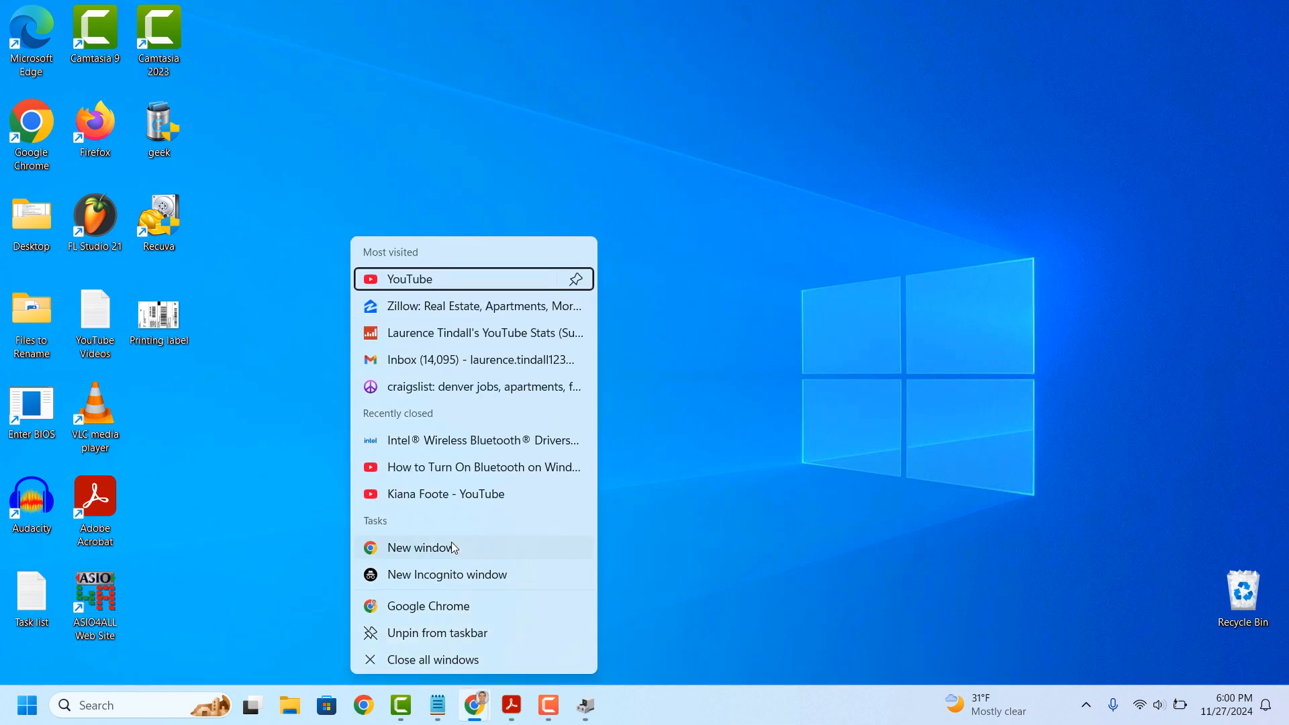
click(426, 548)
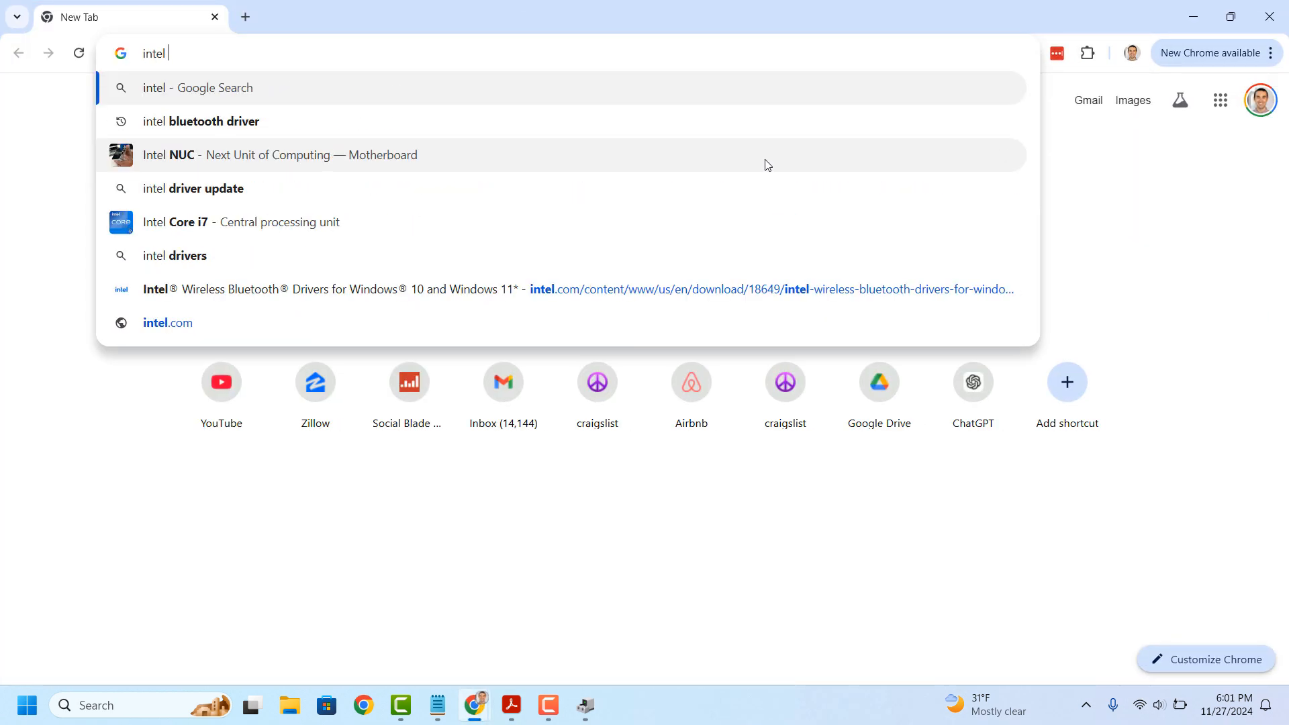
click(200, 120)
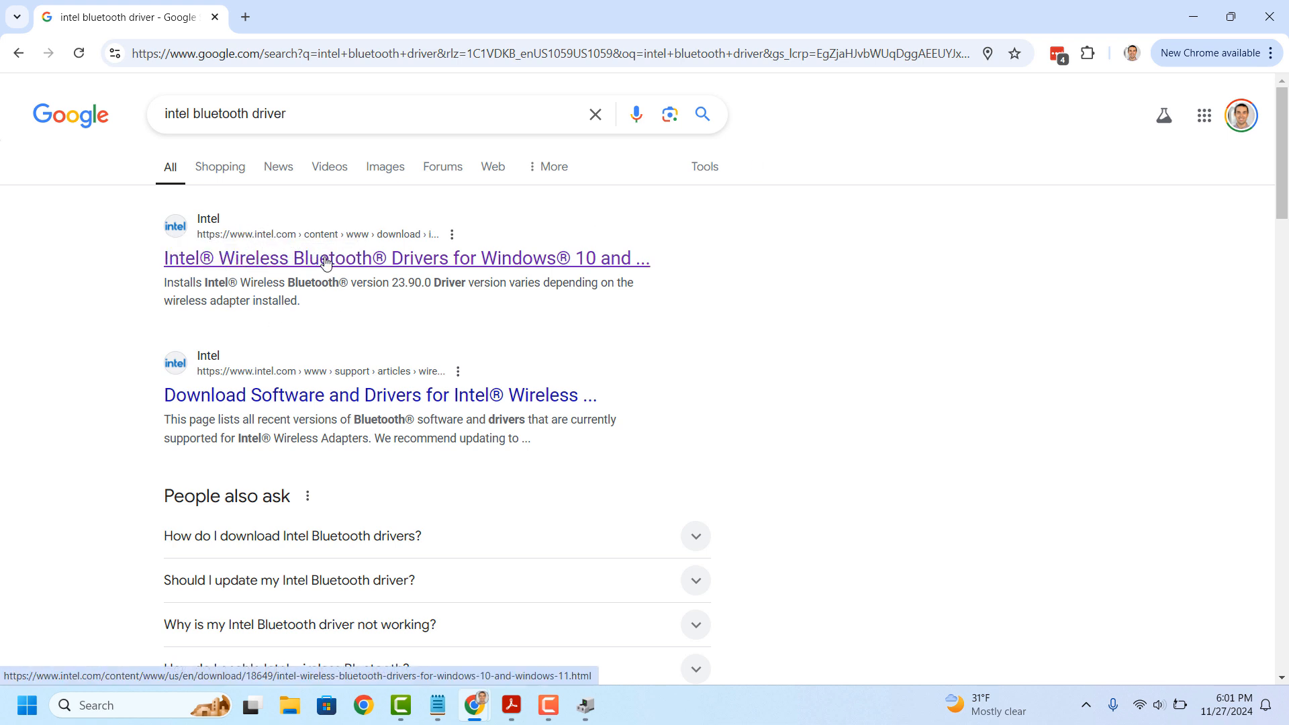
click(405, 258)
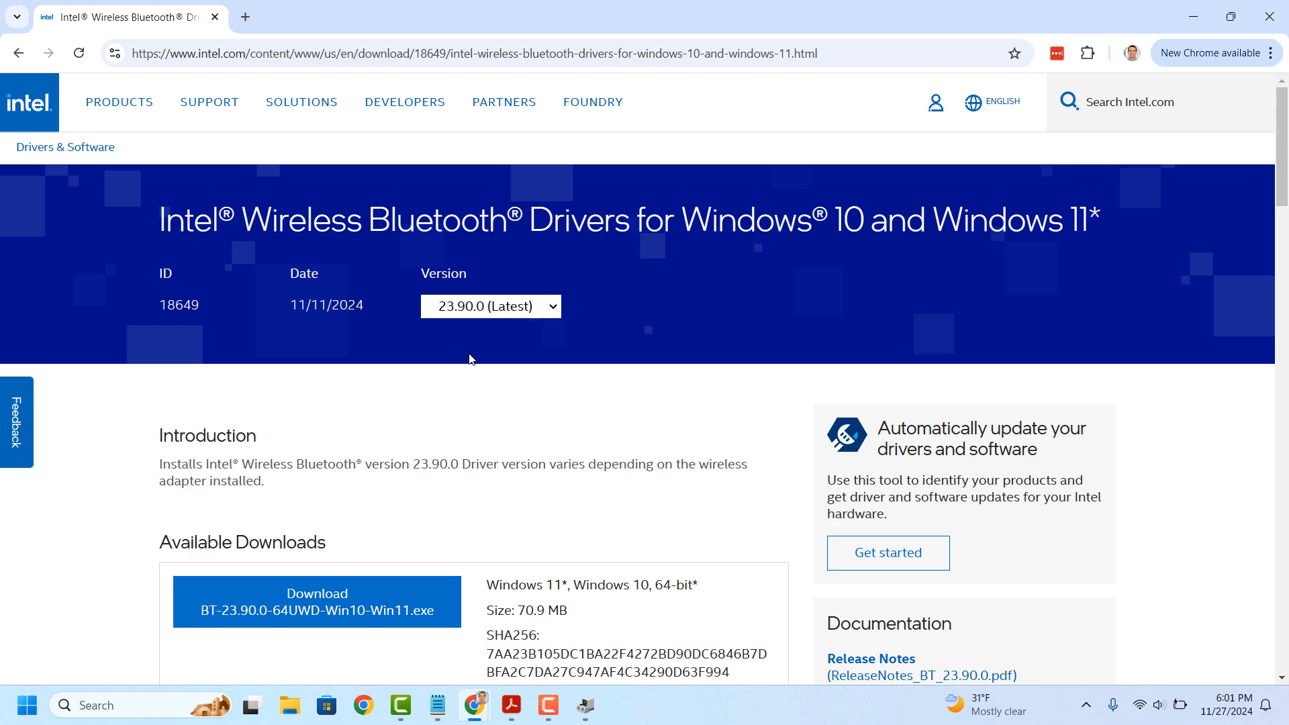
Step: Download BT-23.90.0-64UWD-Win10-Win11.exe, accepting Intel's license agreement
scroll(down, 3)
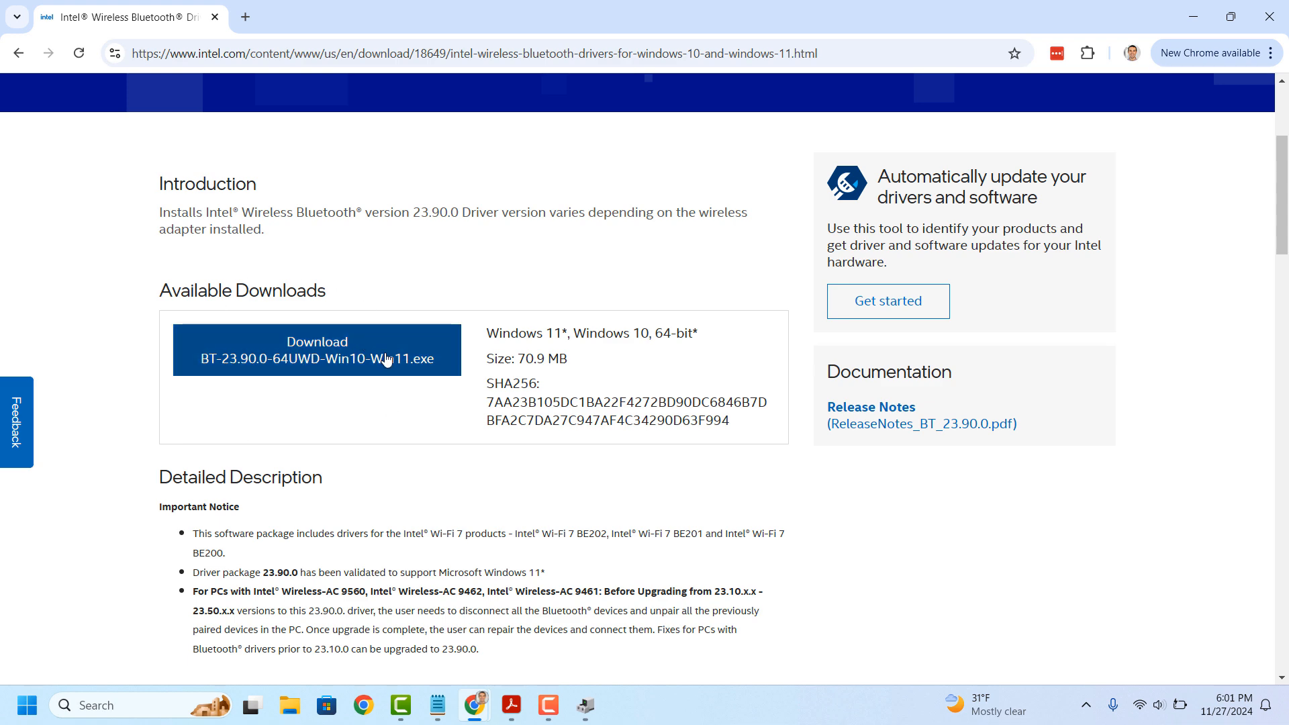
click(315, 350)
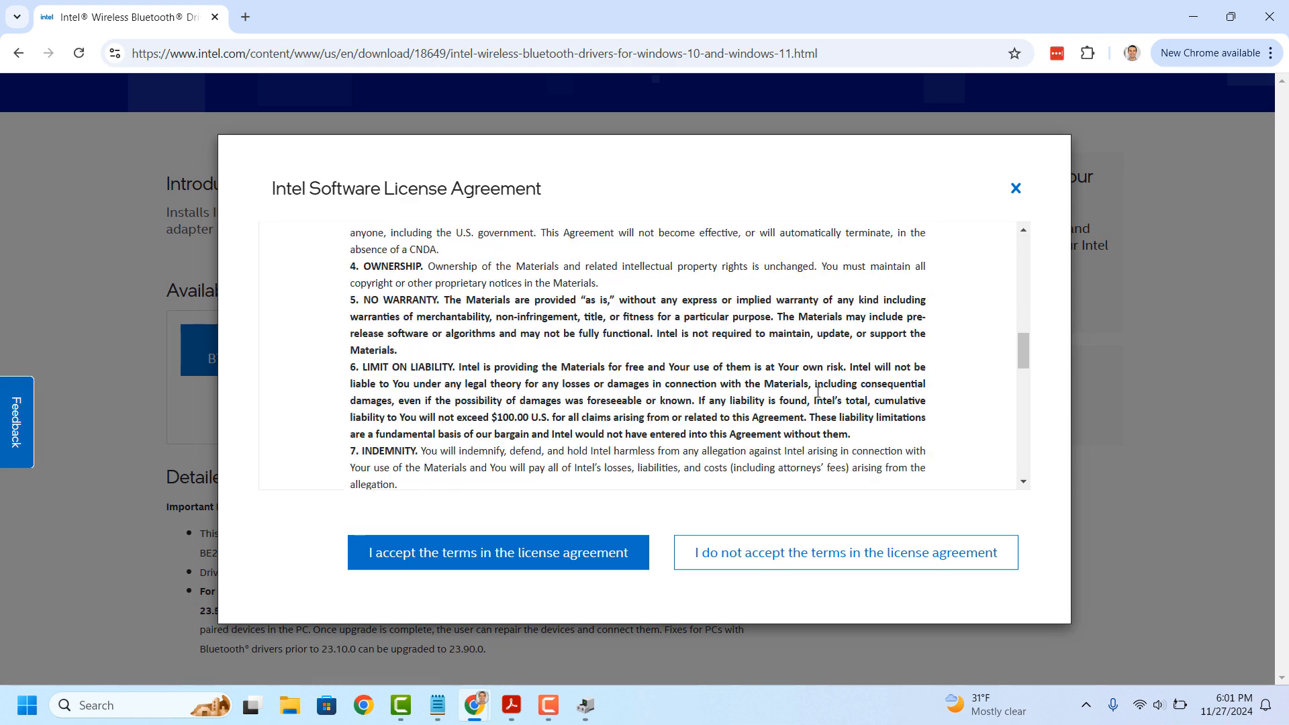
click(497, 552)
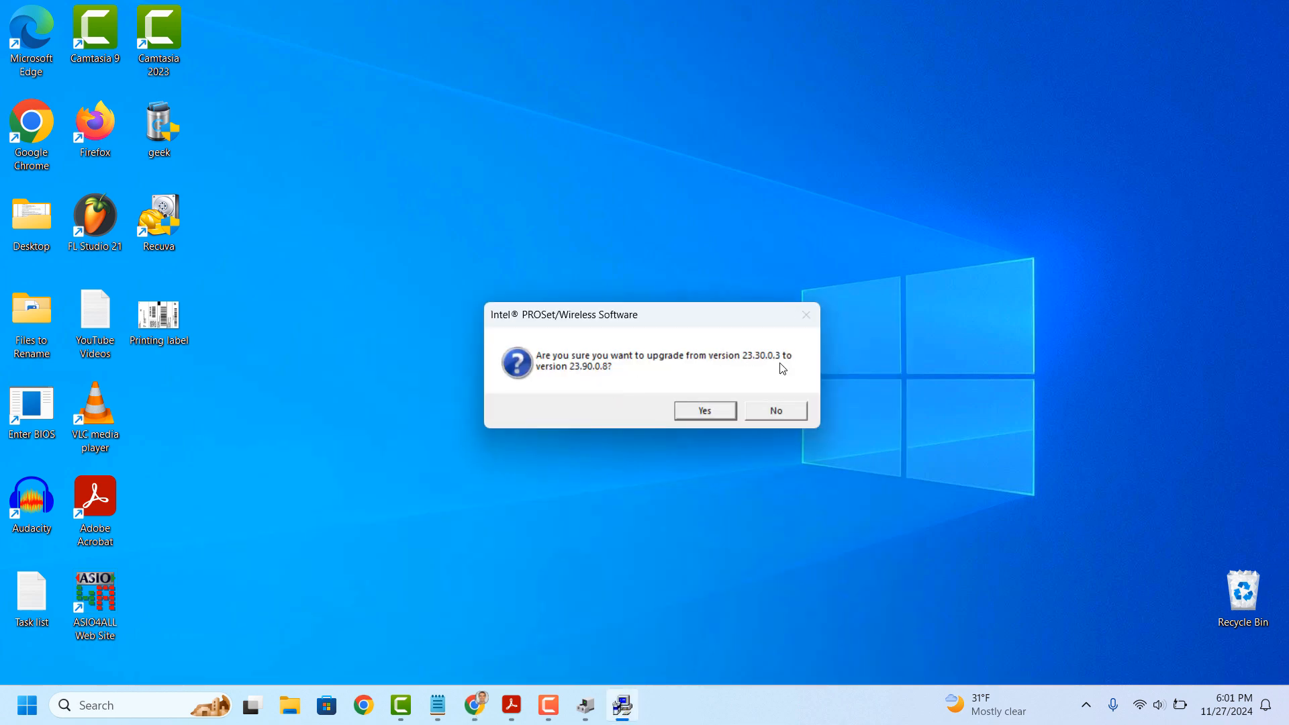
mouse_move(771, 368)
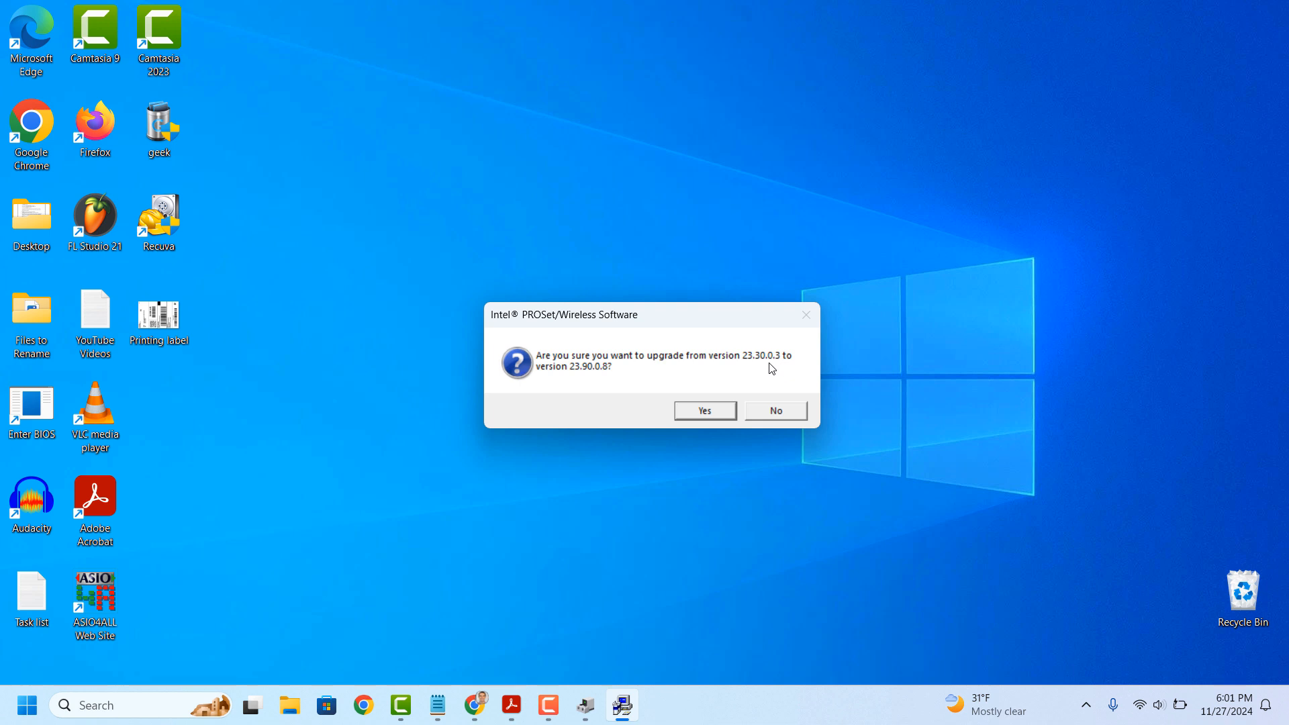
Step: Confirm upgrading from 23.30.0.3 to 23.90.0.8 and continue past the PROSet/Wireless welcome
click(703, 411)
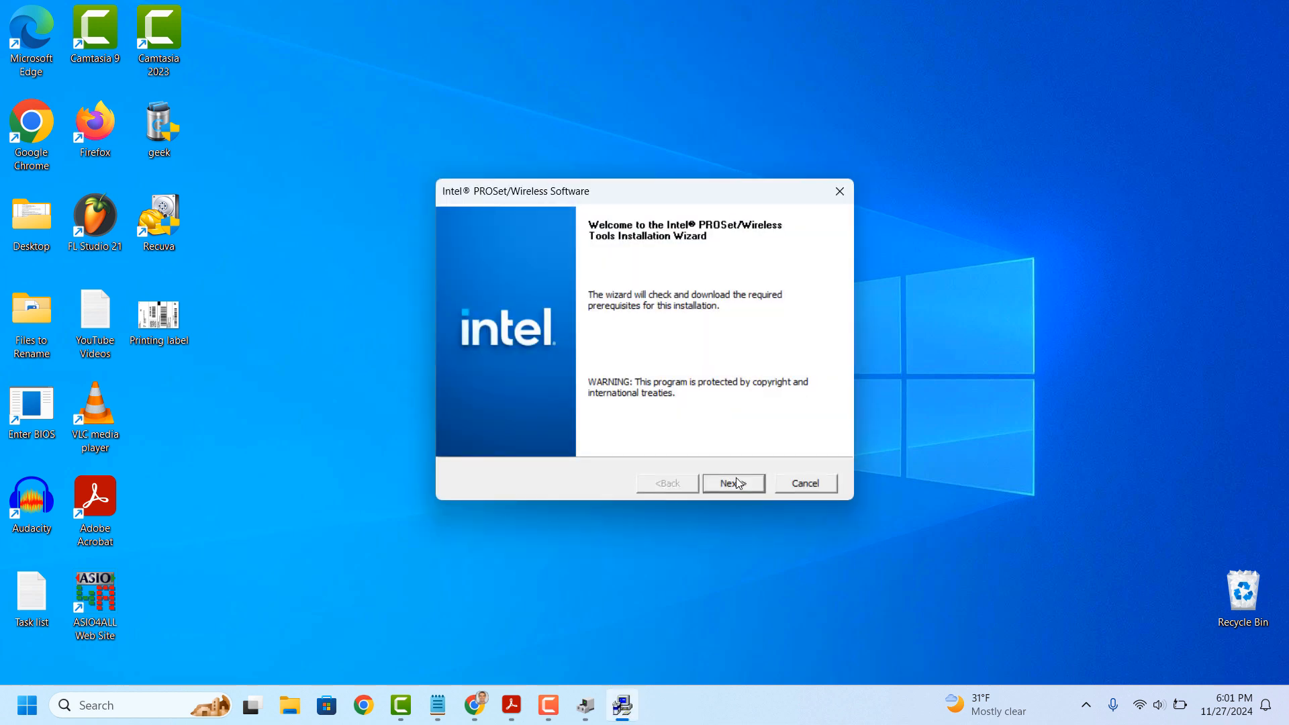
click(731, 482)
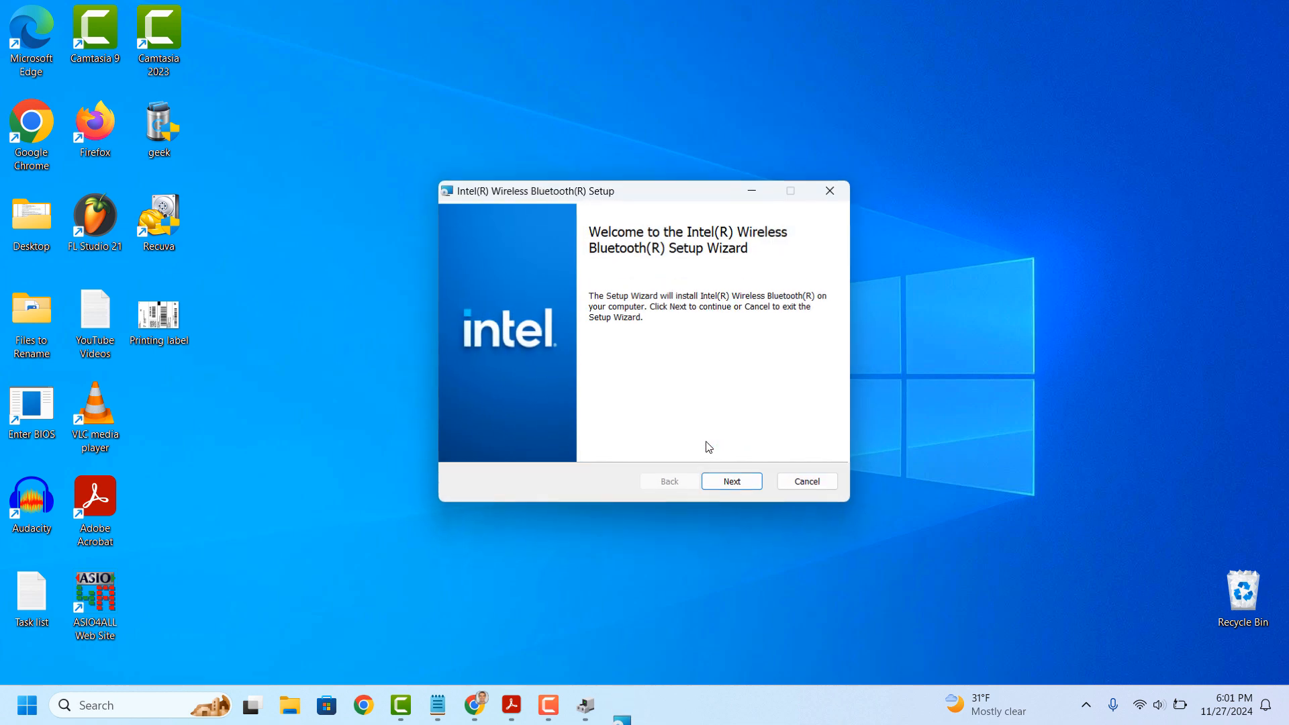
Step: Accept the EULA, install Intel Wireless Bluetooth with the Typical setup, and finish the wizard
click(730, 481)
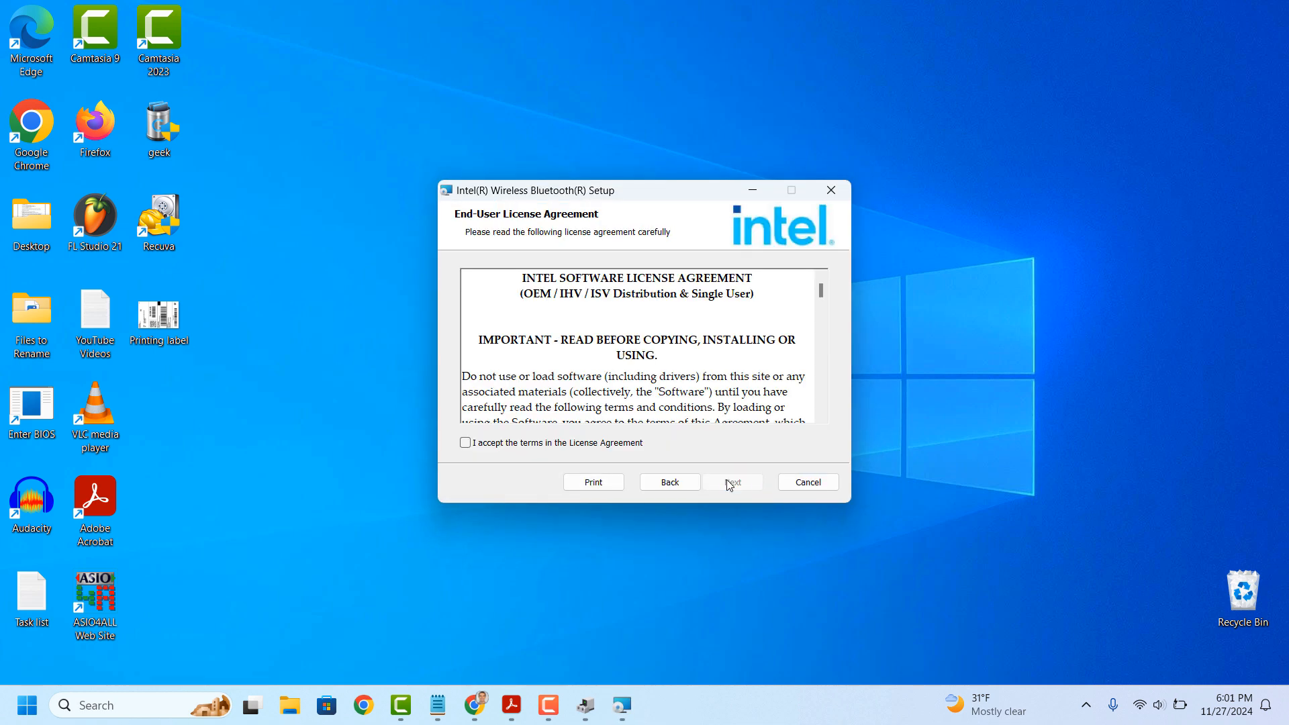
click(466, 442)
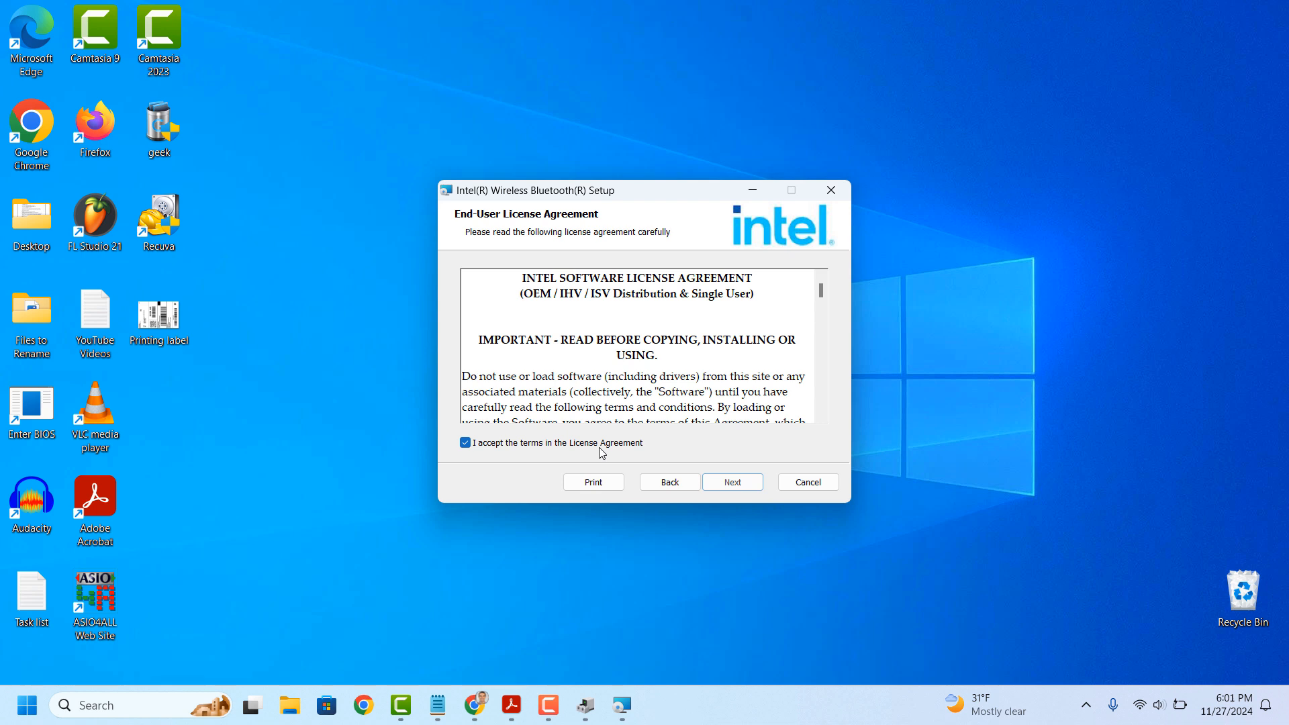
click(731, 483)
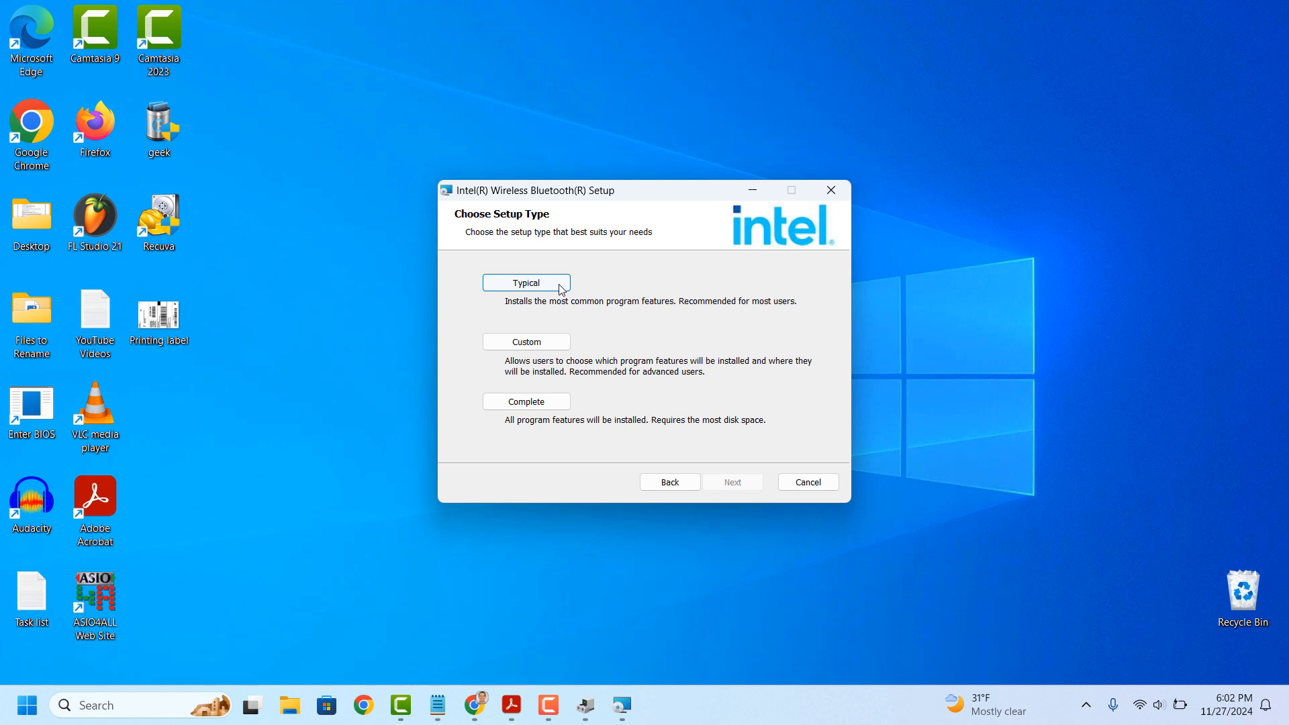
click(731, 482)
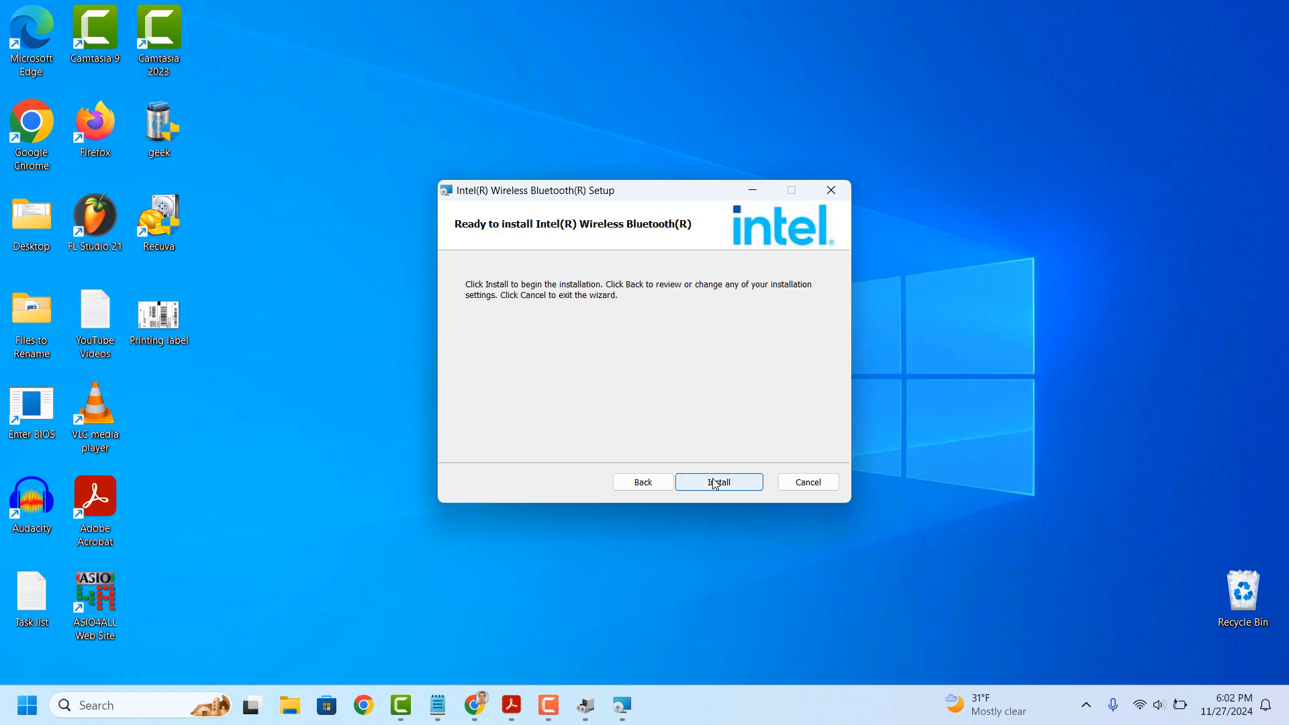
click(717, 482)
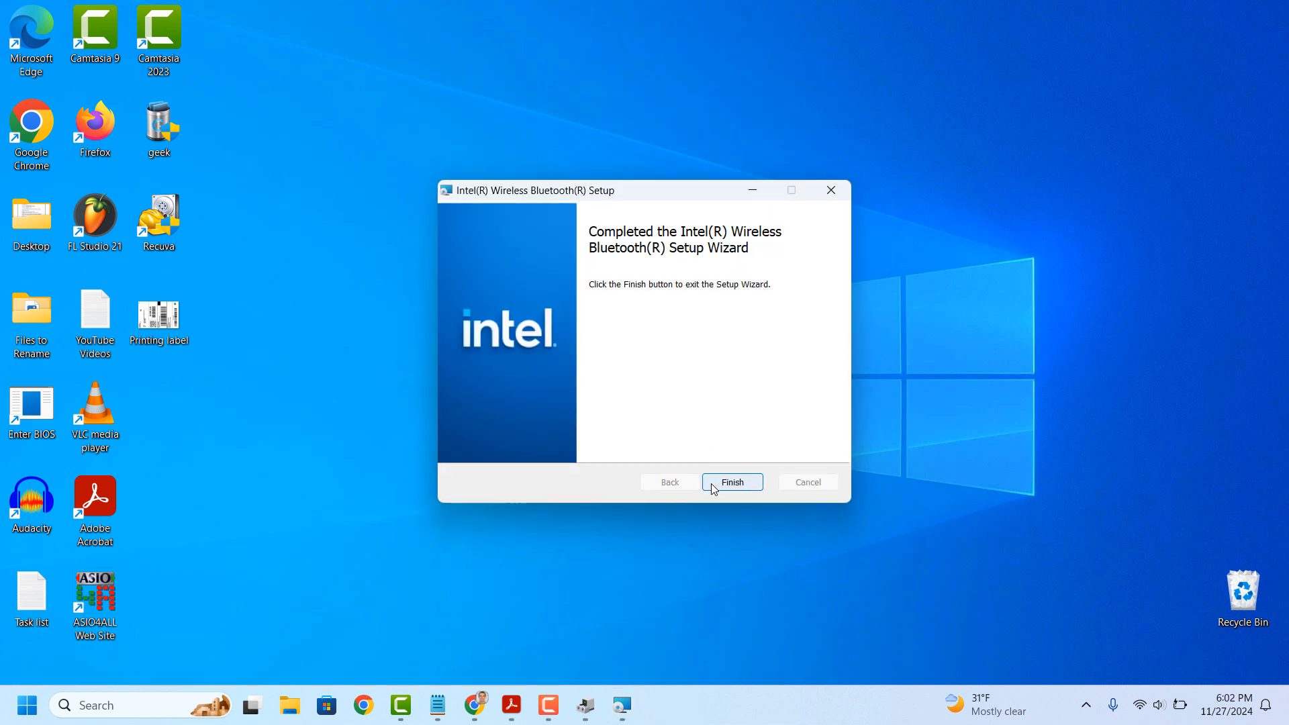
click(731, 483)
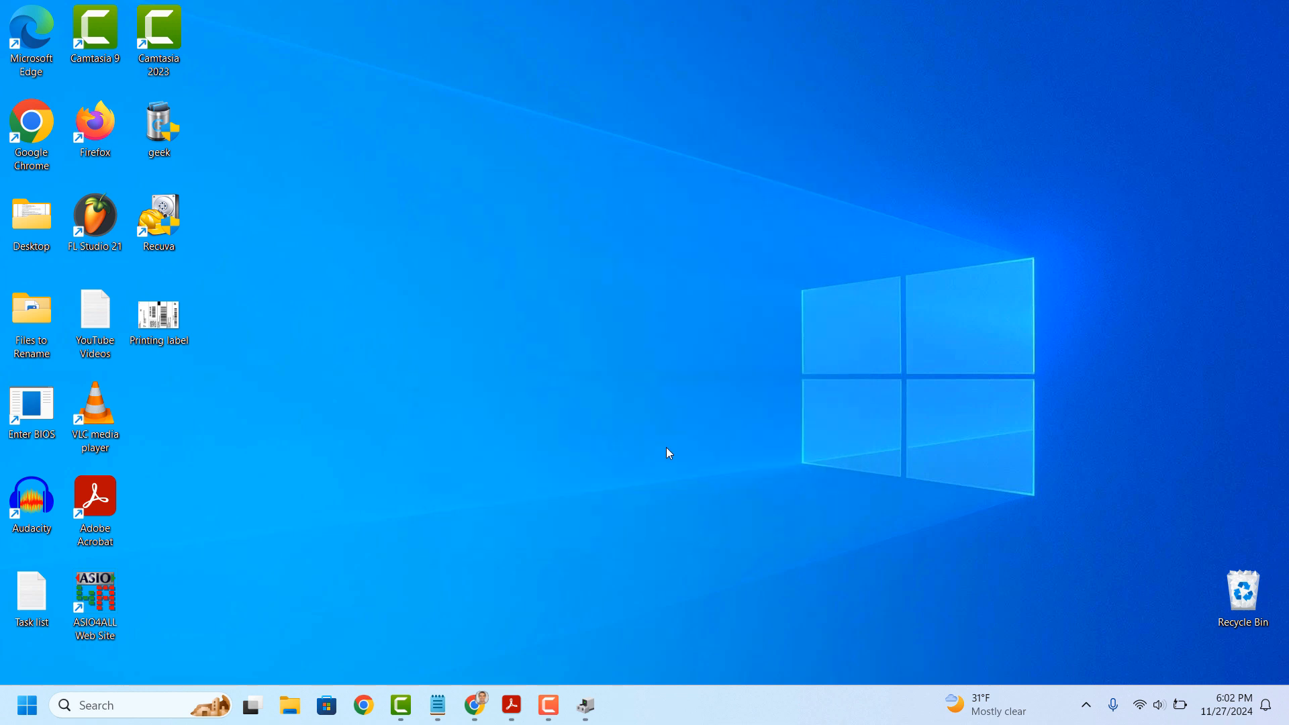
mouse_move(644, 421)
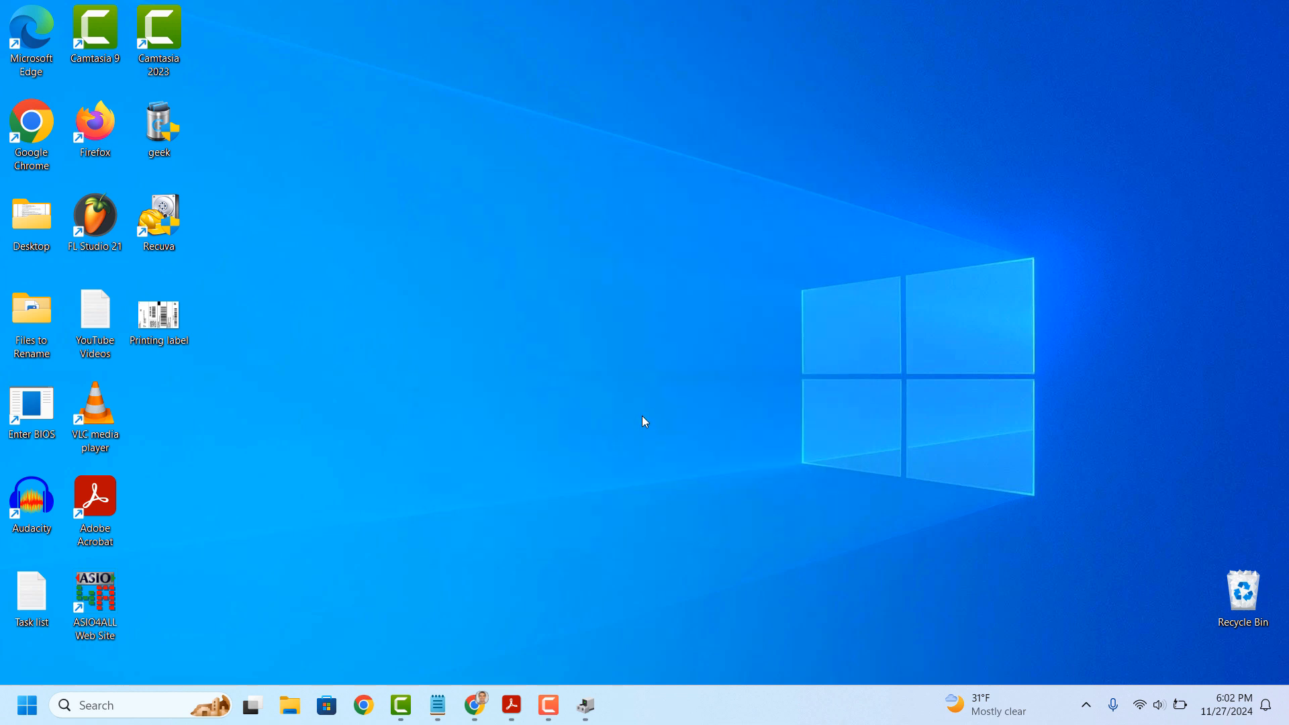